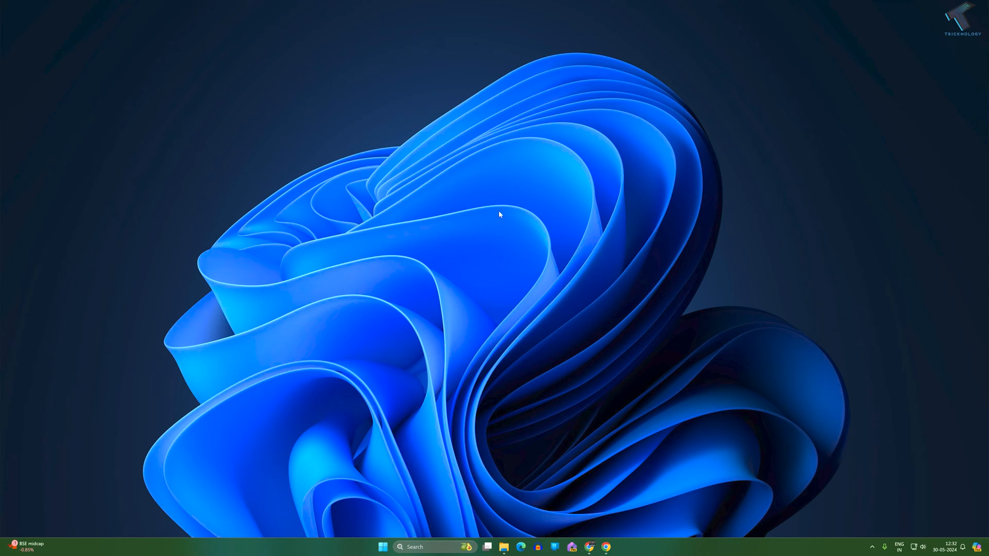
pyautogui.moveTo(563, 334)
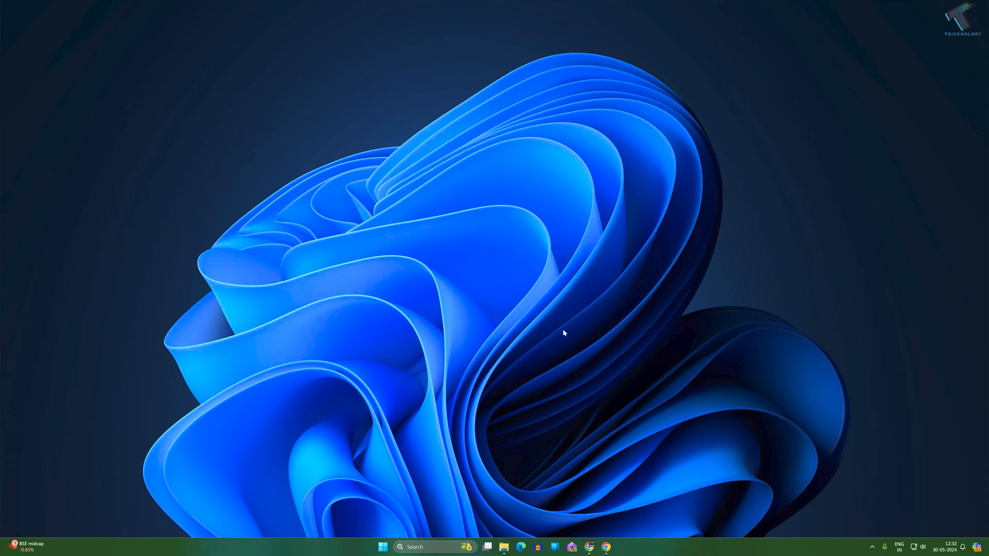
# Launch Google Chrome from the taskbar onto the Samsung India homepage.
pyautogui.click(605, 548)
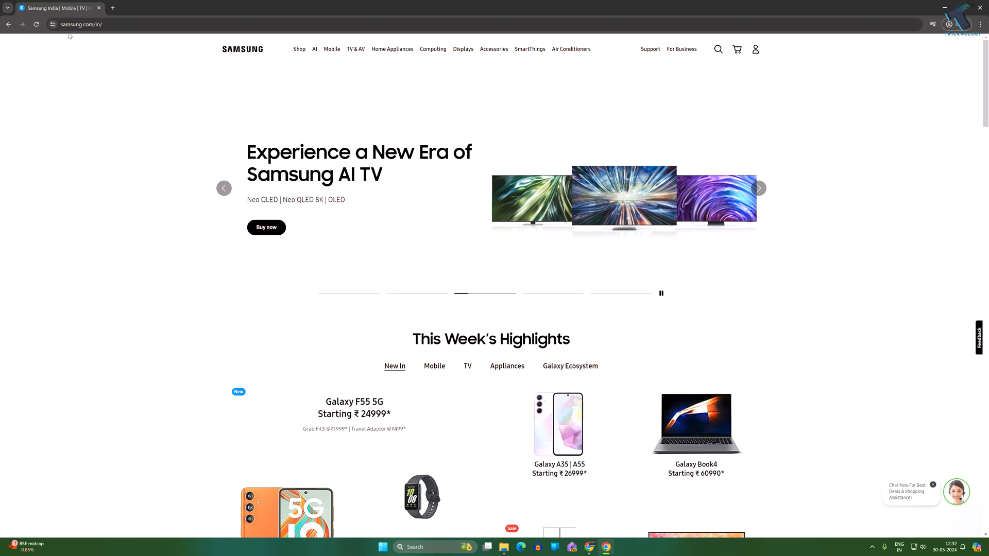
# Reach the Manual and Software support page from the Support menu.
pyautogui.click(660, 292)
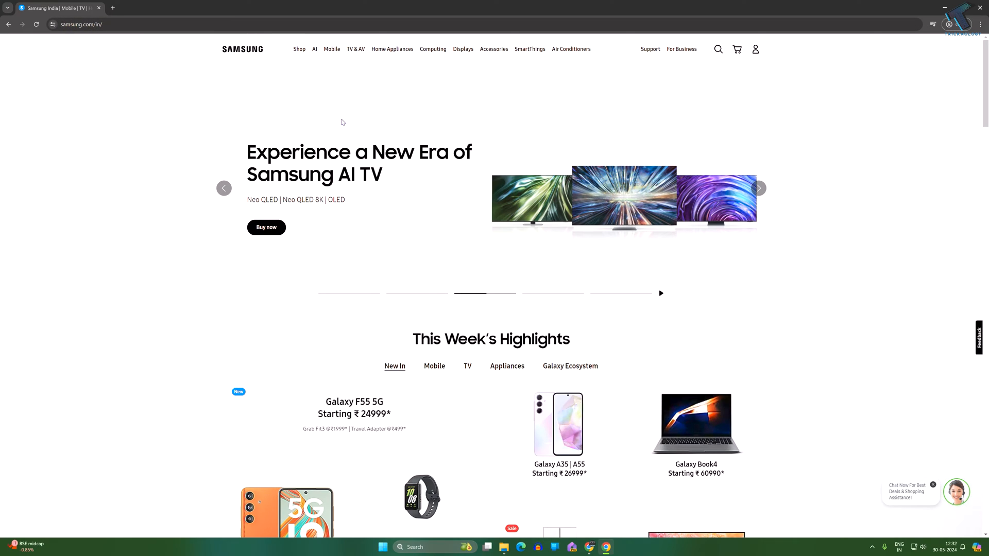
pyautogui.click(650, 49)
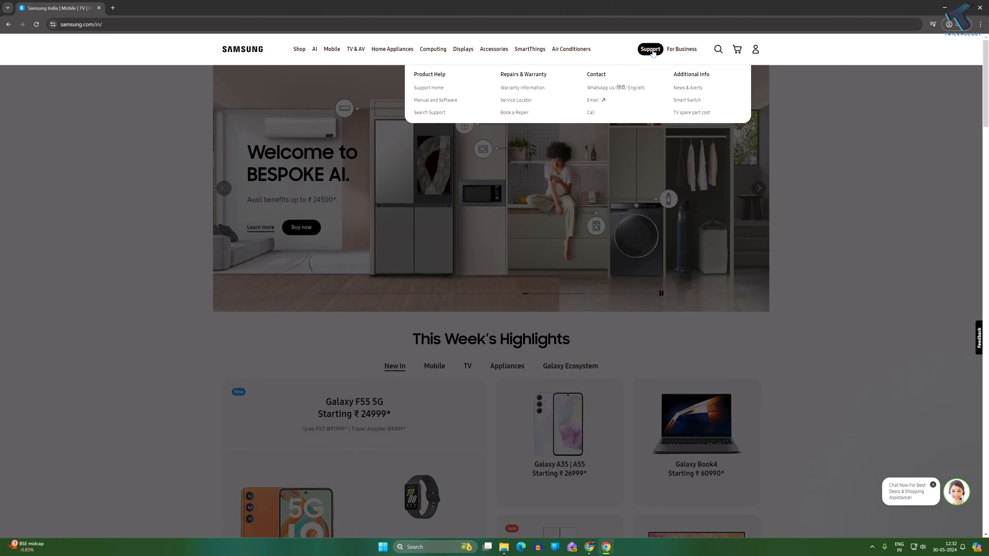
pyautogui.moveTo(435, 101)
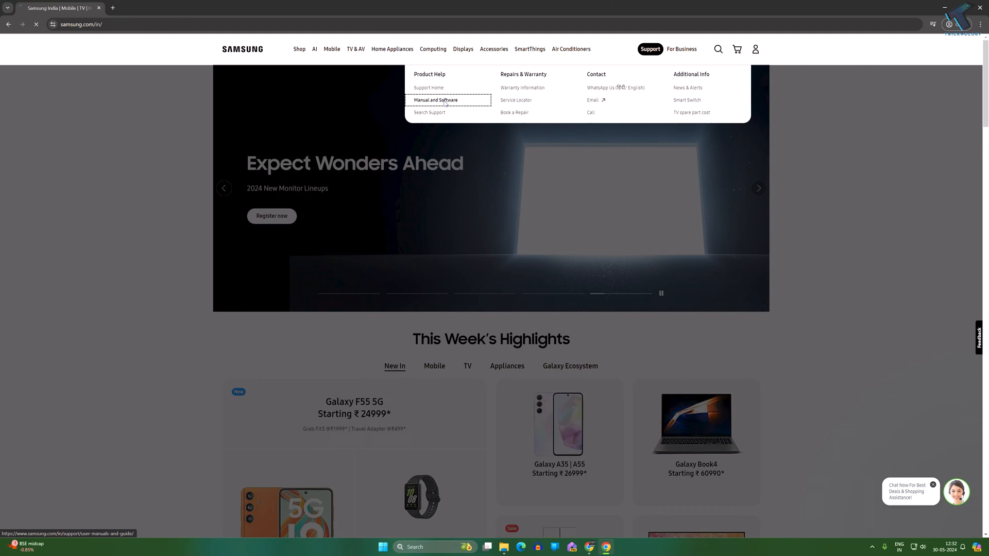
pyautogui.click(435, 100)
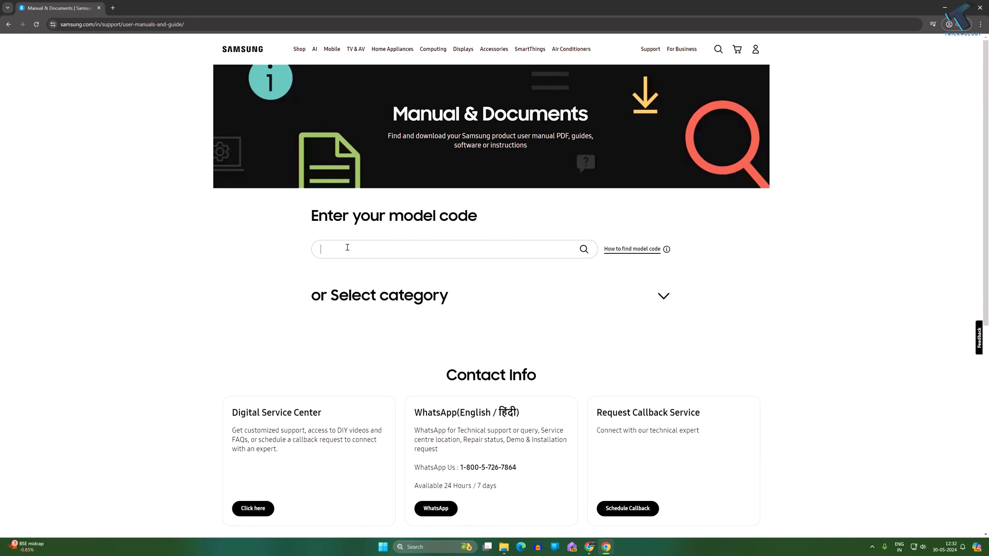
# Search for model code LS32BG850NWXXL.
pyautogui.write('LS32BG850NWXXL')
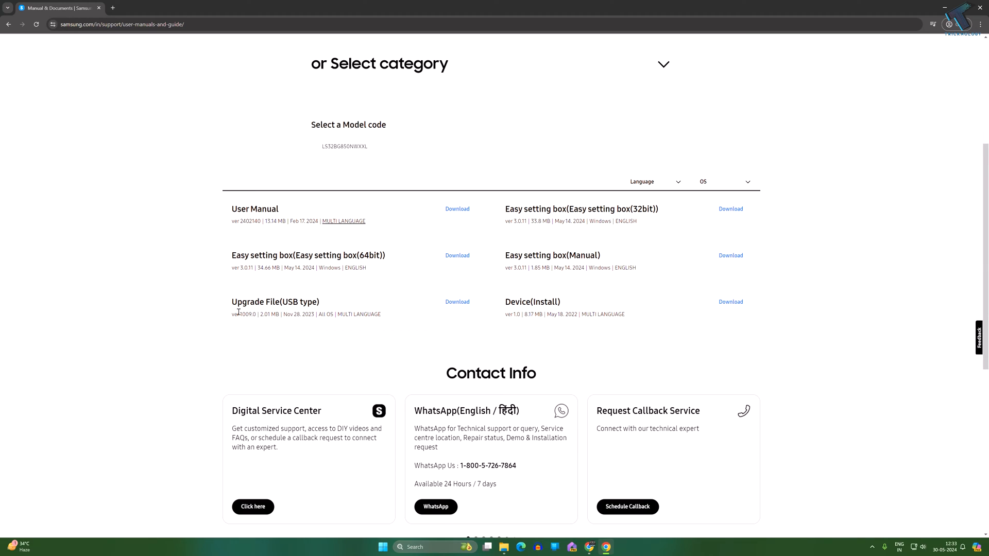
pyautogui.moveTo(242, 315)
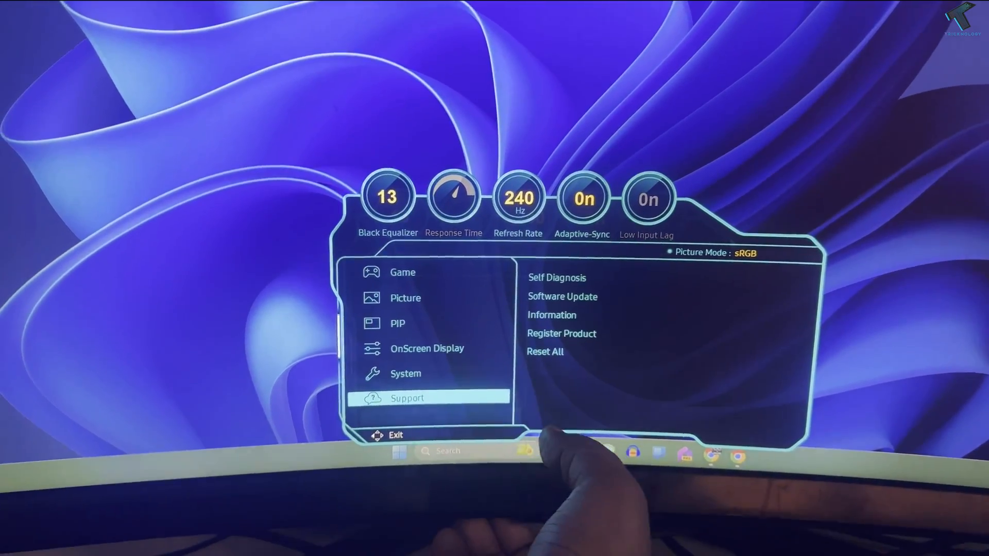
# Check the monitor's Support menu, download the Upgrade File (USB type), and view the USB drive.
pyautogui.click(407, 399)
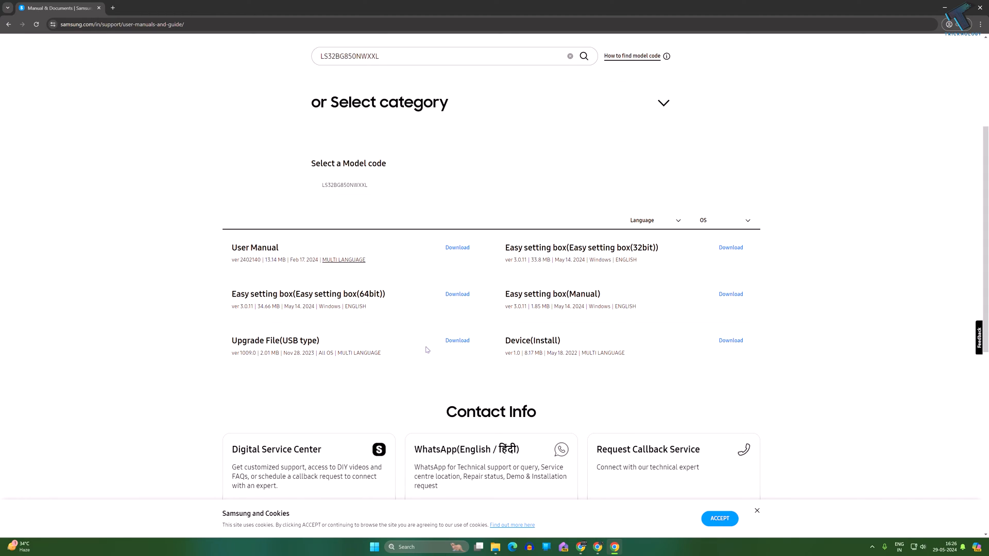
pyautogui.click(457, 341)
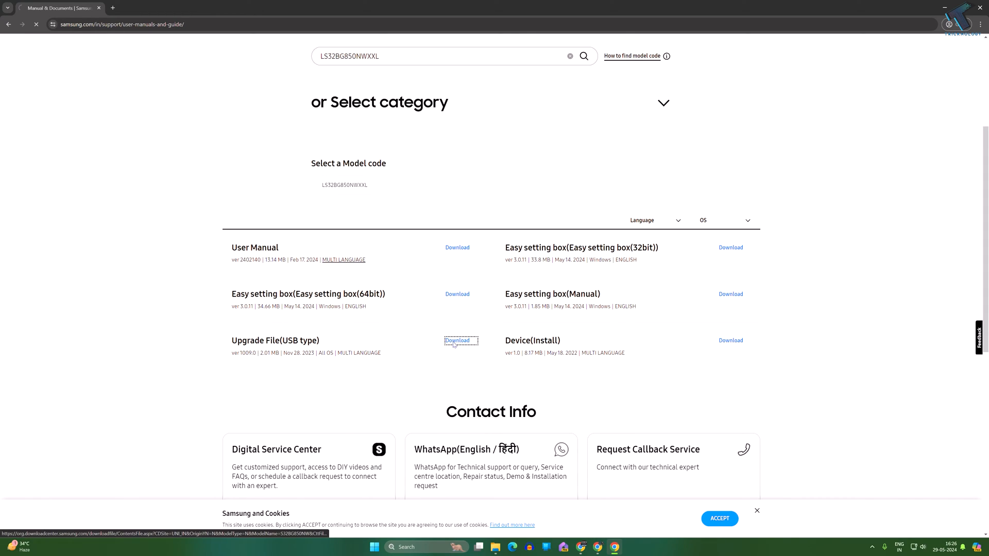
pyautogui.click(456, 340)
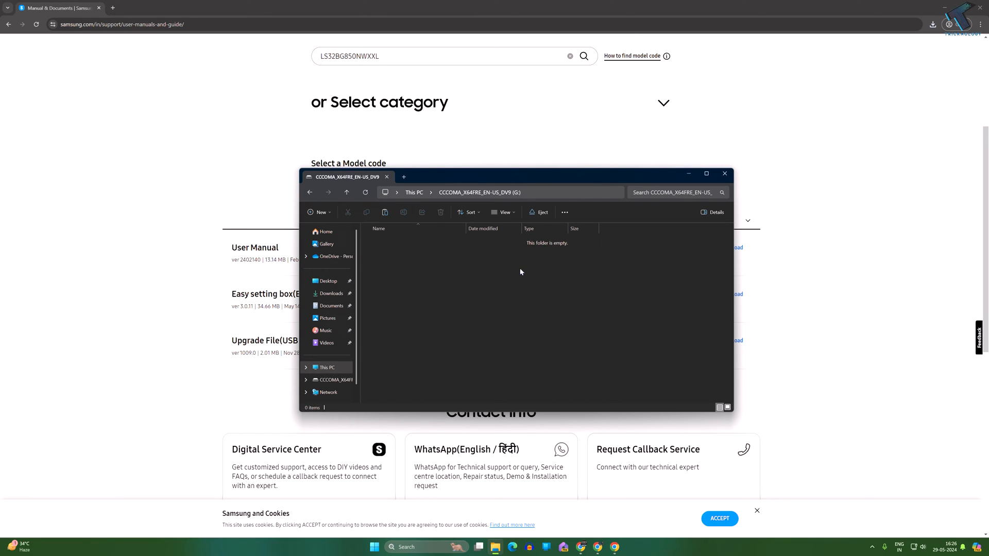
pyautogui.moveTo(441, 290)
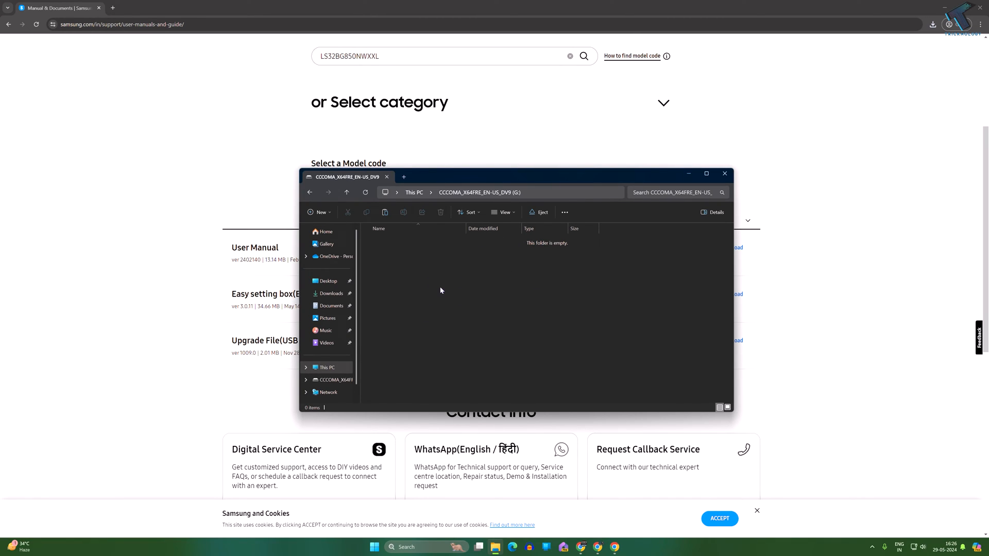
pyautogui.moveTo(438, 278)
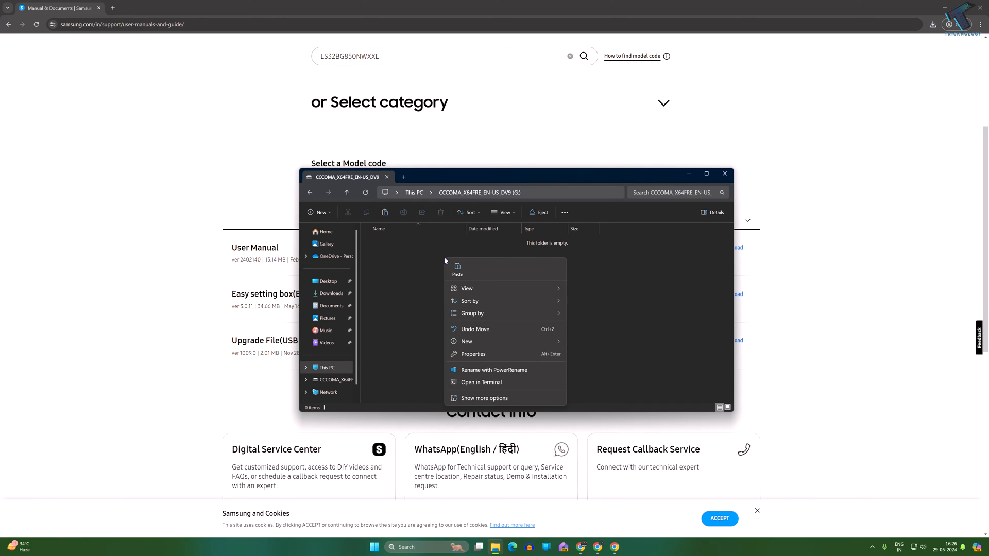
# Paste the upgrade zip onto the USB drive and extract it to the suggested folder.
pyautogui.click(457, 268)
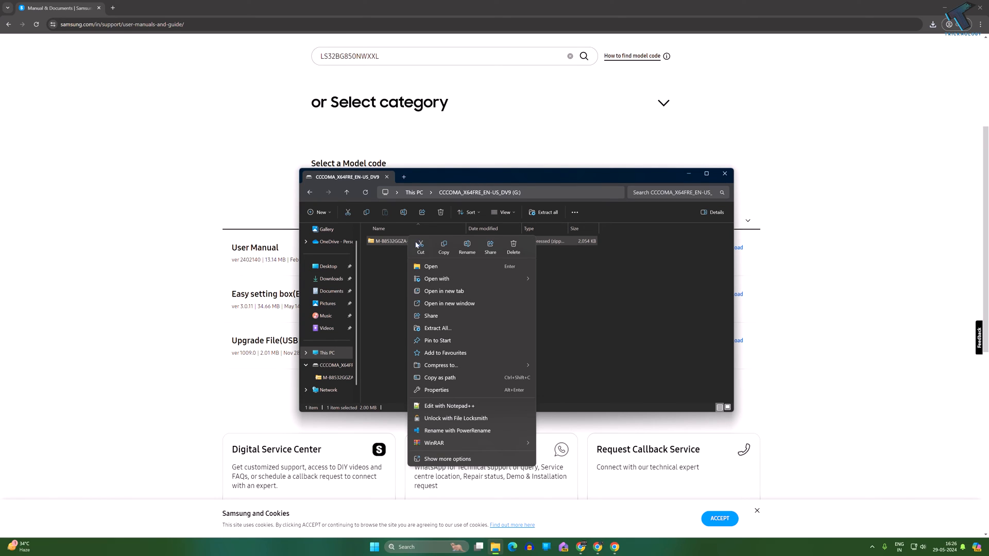
pyautogui.click(437, 328)
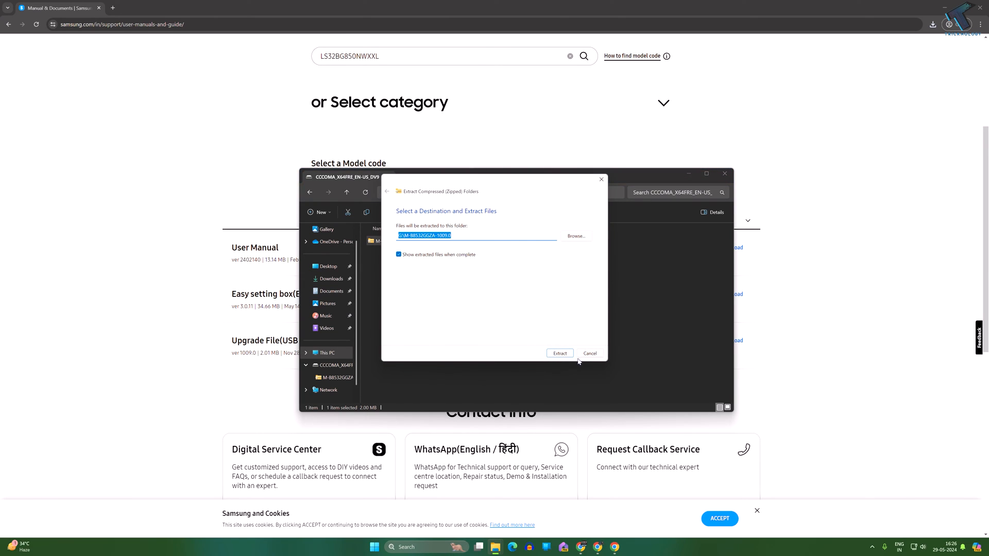
pyautogui.click(559, 353)
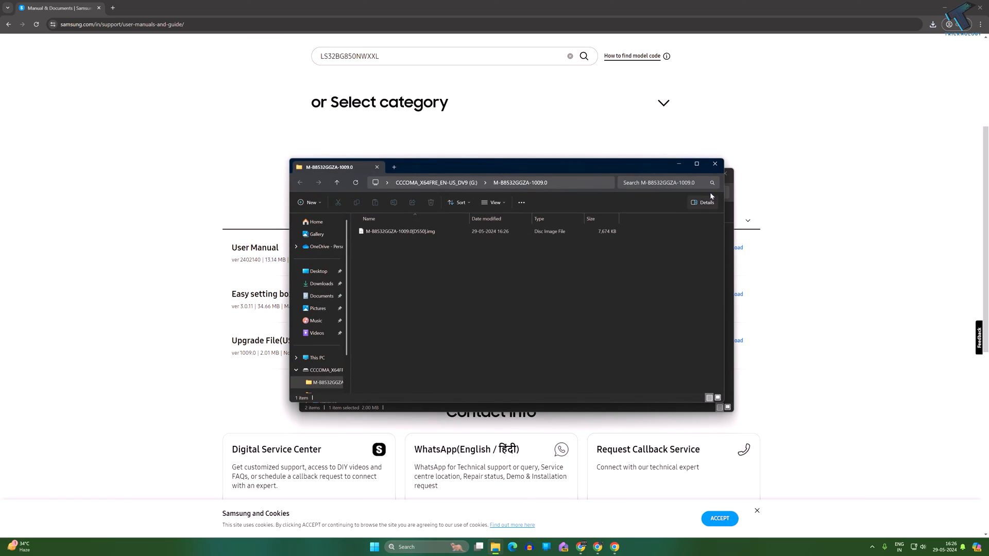